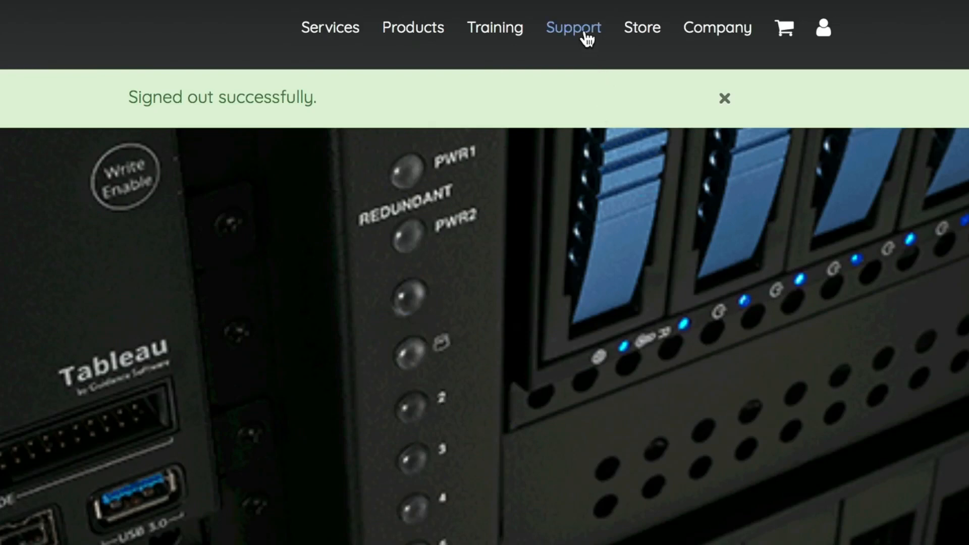
# - Go to the support help page from the Support navigation menu
pyautogui.click(573, 27)
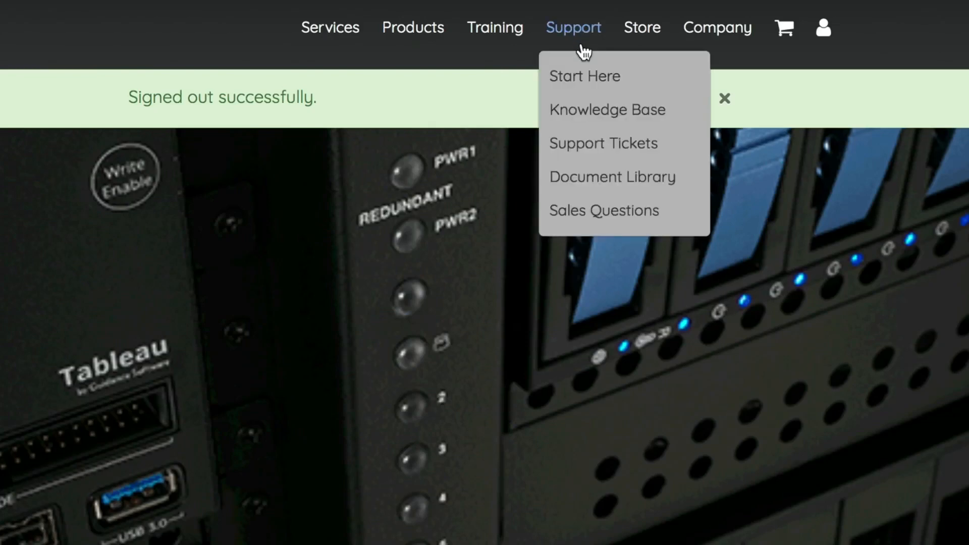
pyautogui.click(607, 110)
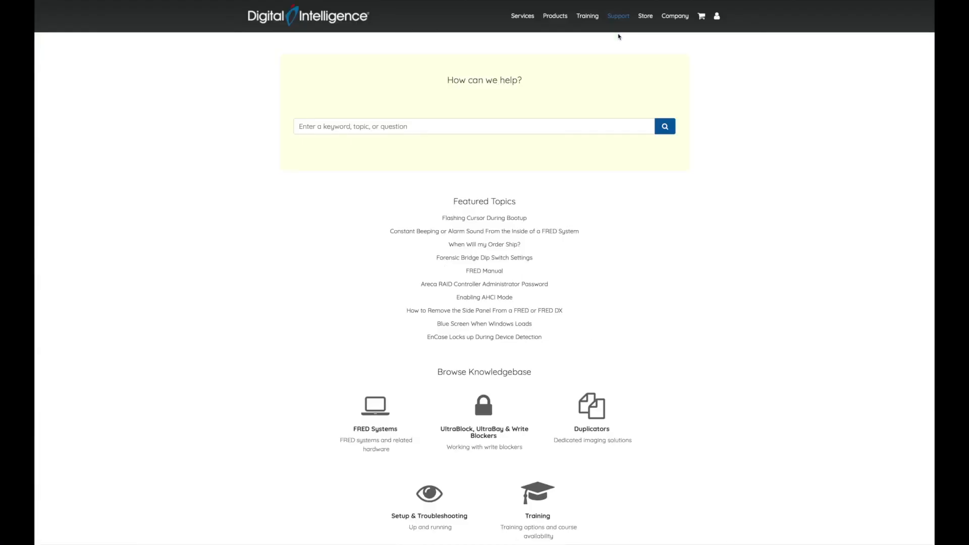
pyautogui.moveTo(594, 162)
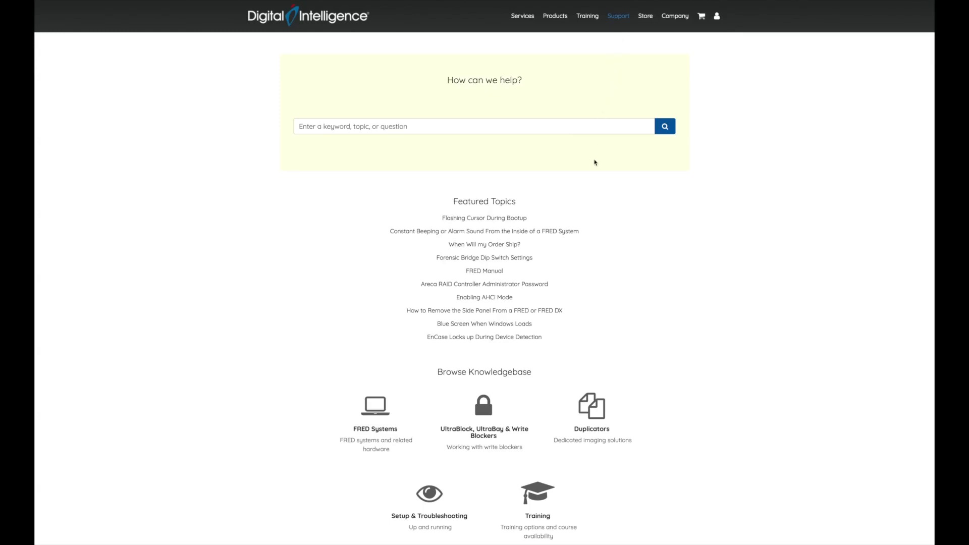
# - Scroll down the support page to reach the Still Need Help? banner
pyautogui.scroll(-3)
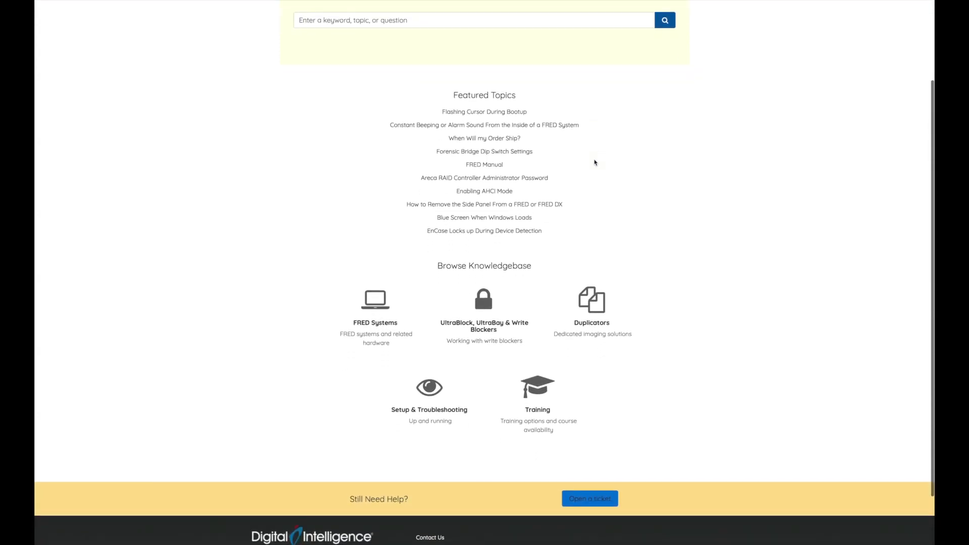
pyautogui.scroll(-3)
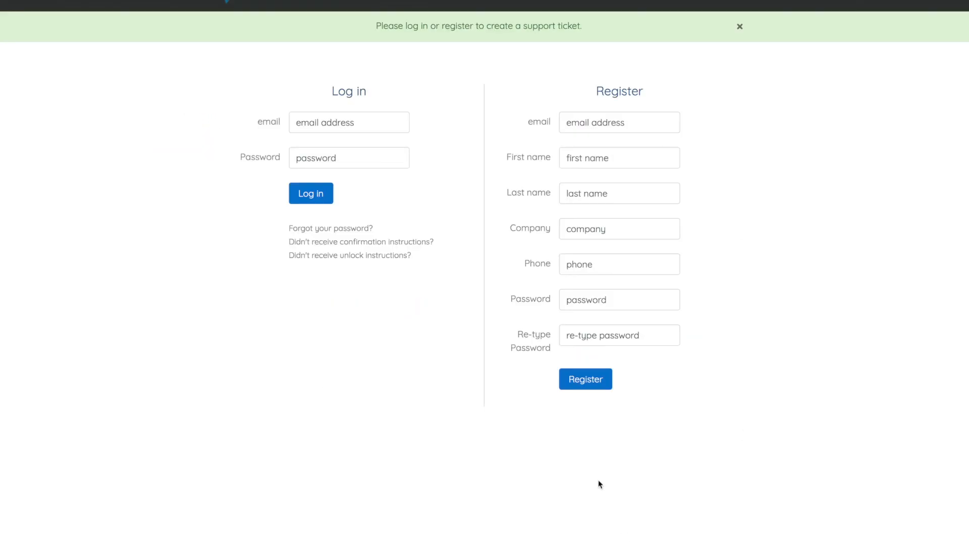
pyautogui.click(348, 122)
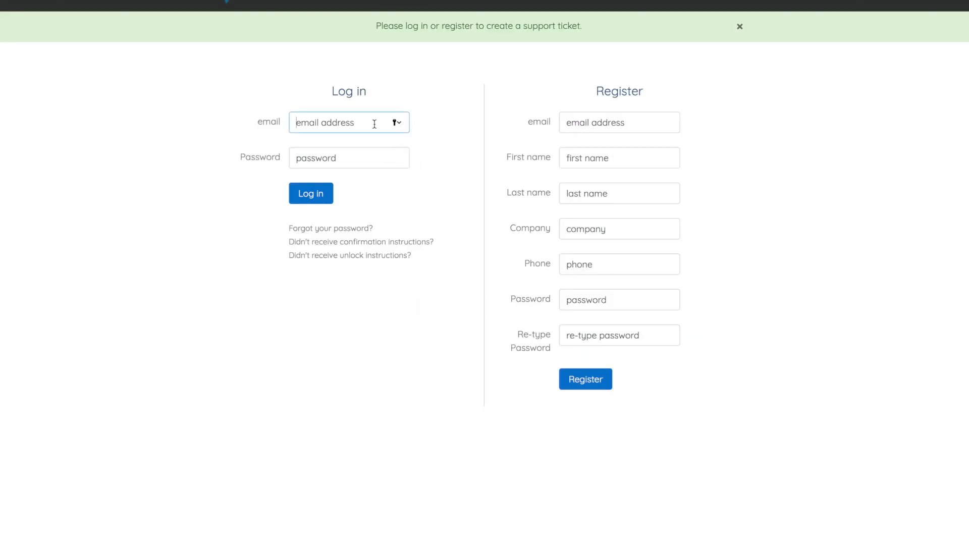
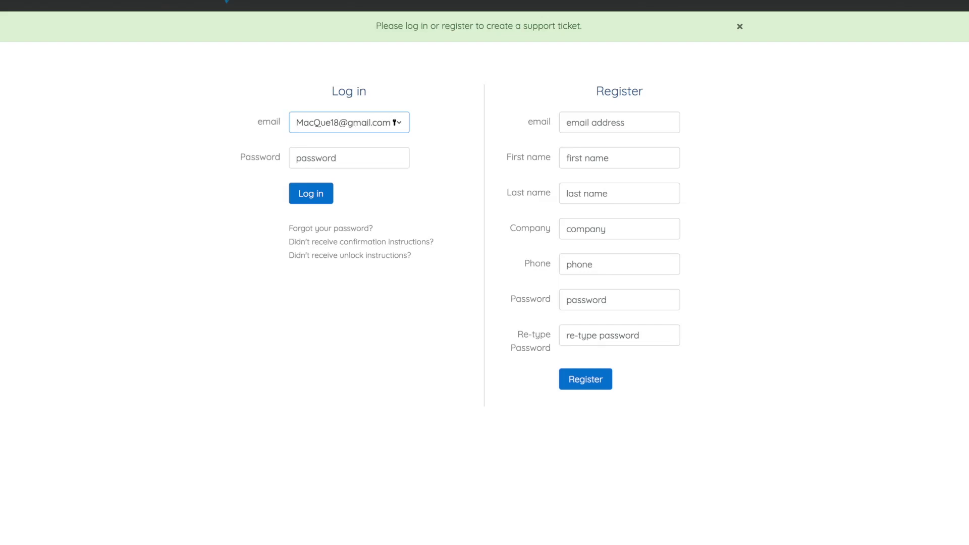
pyautogui.write('password')
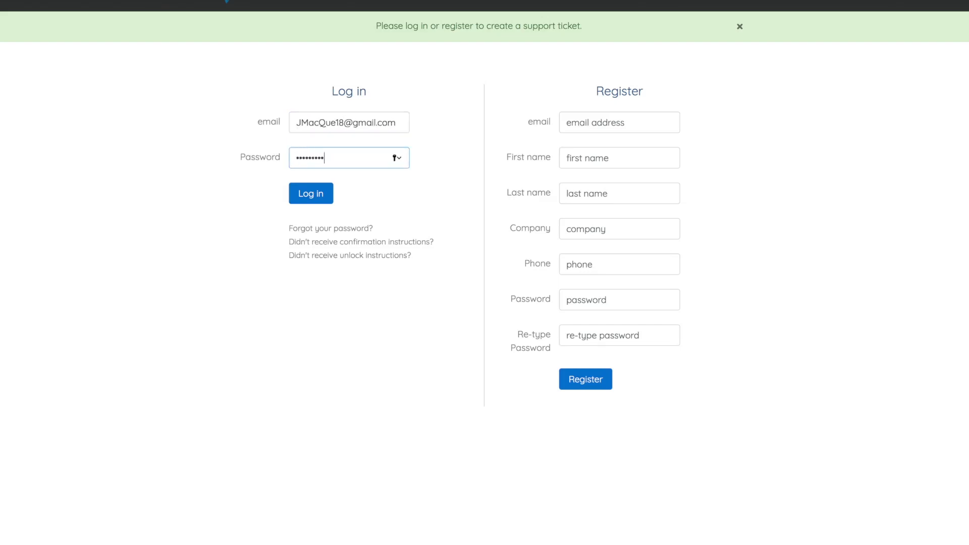
pyautogui.click(310, 194)
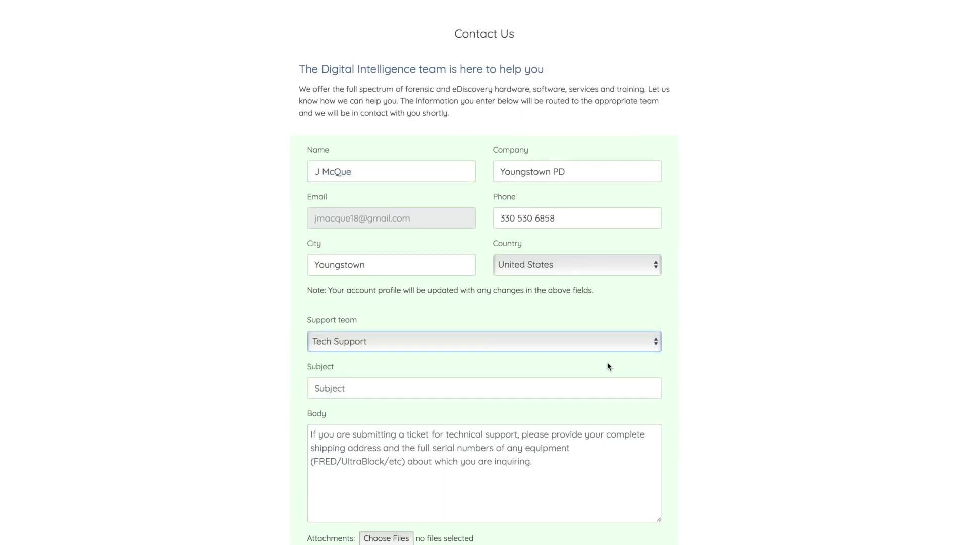
# - Submit a 'Loose connector on TX1' ticket requesting a Return for Maintenance for the TX1 connector issue
pyautogui.write('Loose connector on TX1')
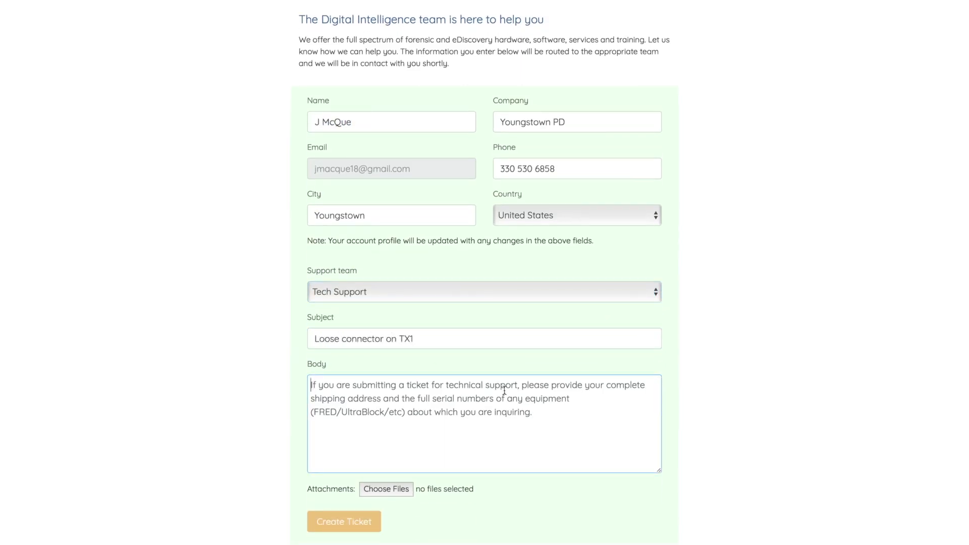
pyautogui.write('Requesting a R')
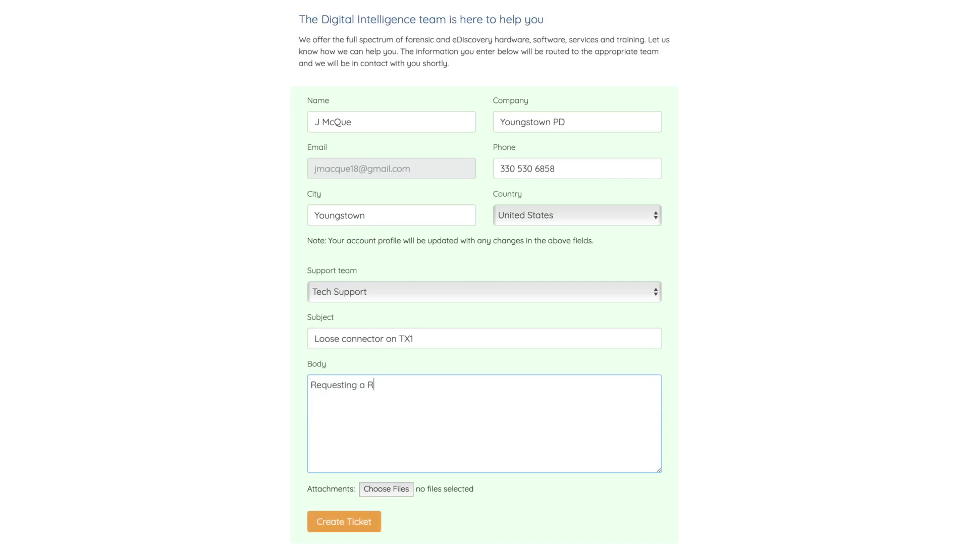
pyautogui.write('eturn for Main')
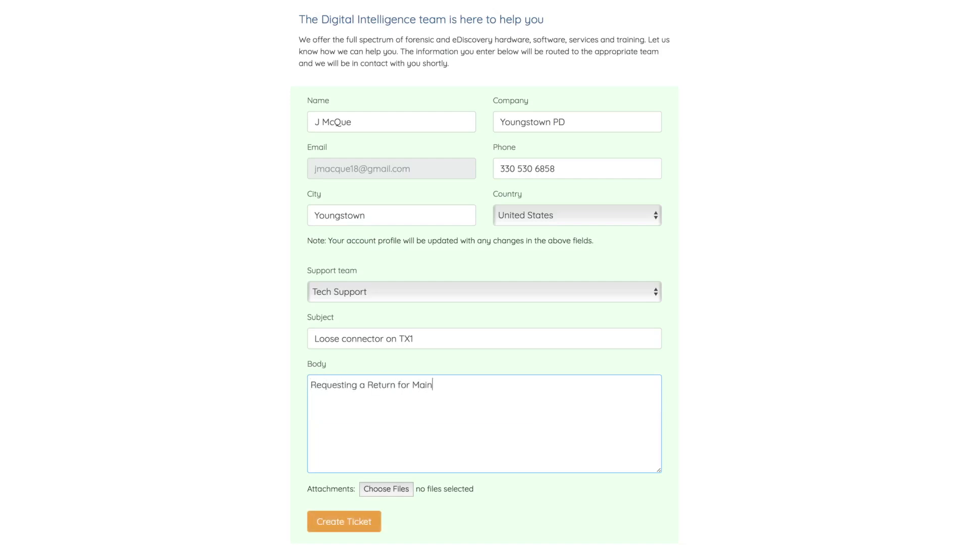
pyautogui.write('tenance ticket for a T')
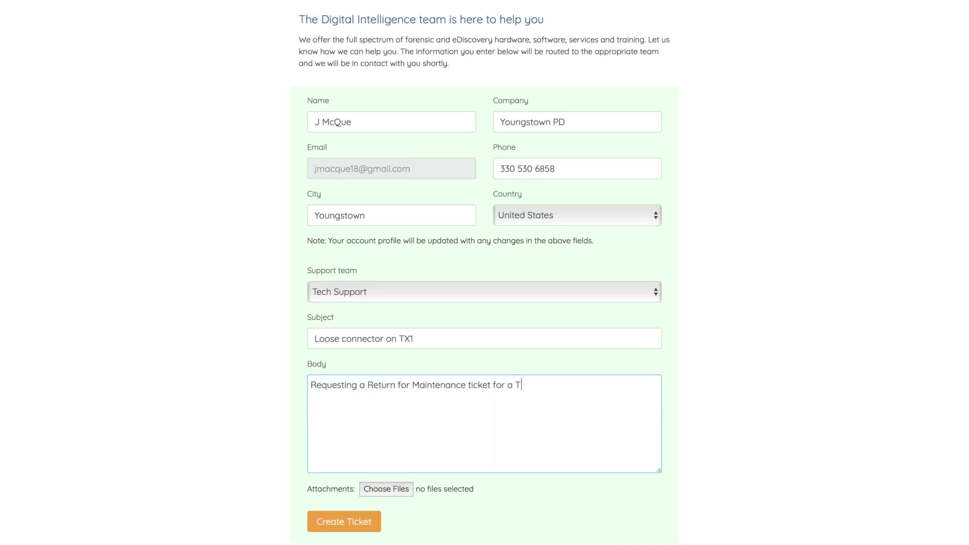
pyautogui.write('X1 connector issue.')
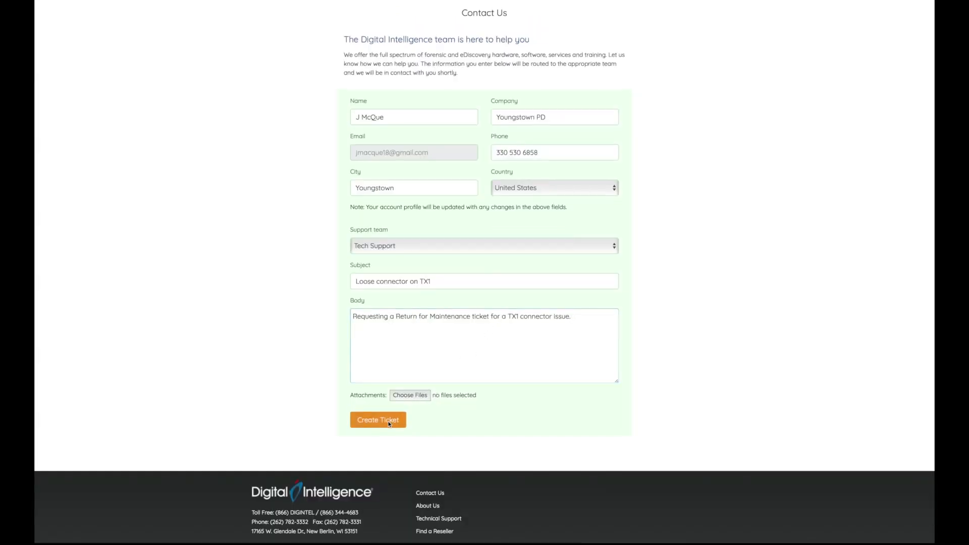
pyautogui.click(378, 420)
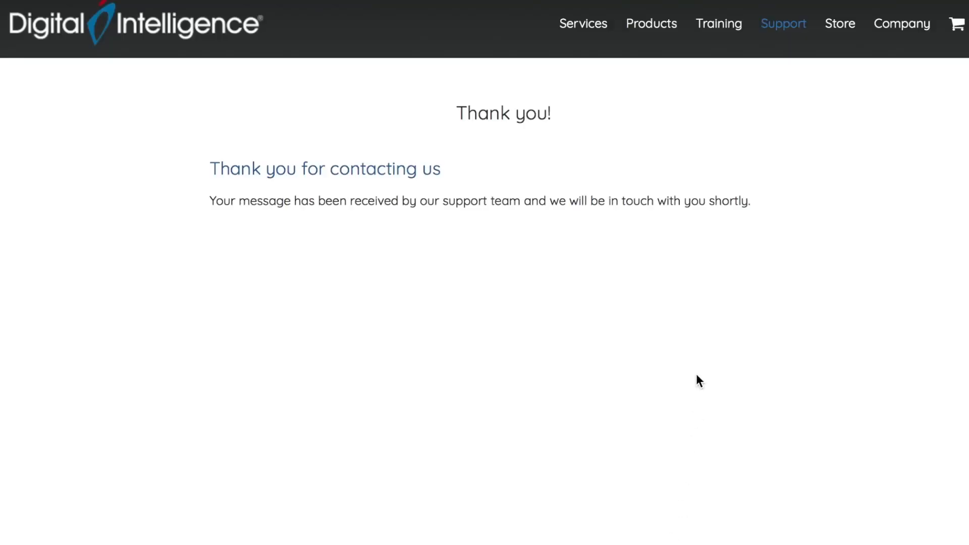